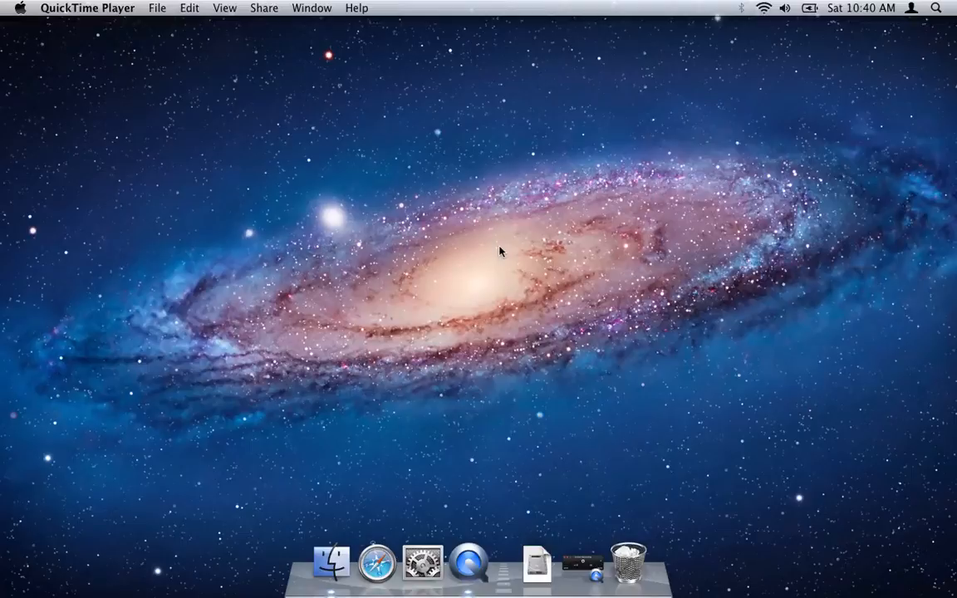
mouse_move(537, 442)
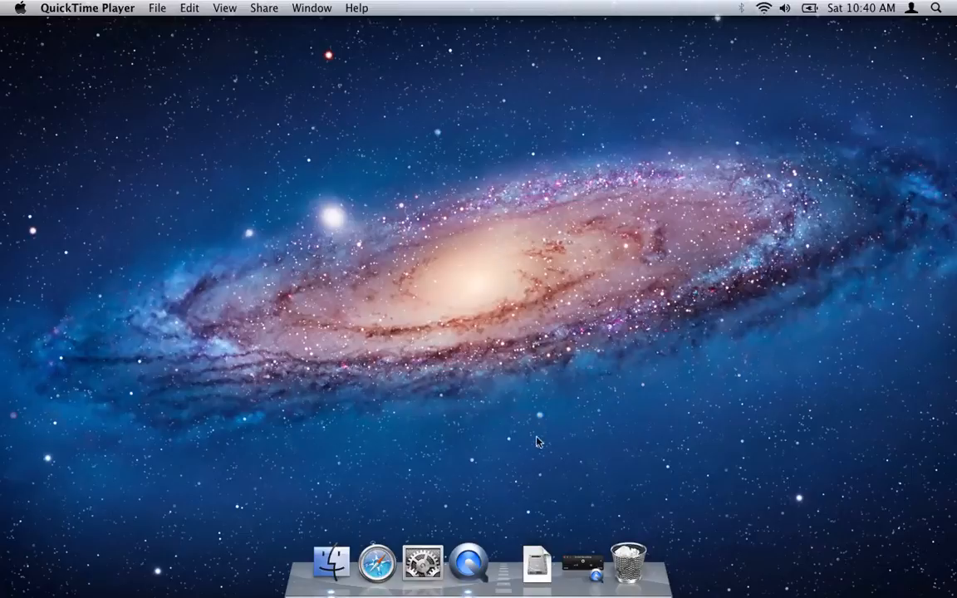
mouse_move(537, 564)
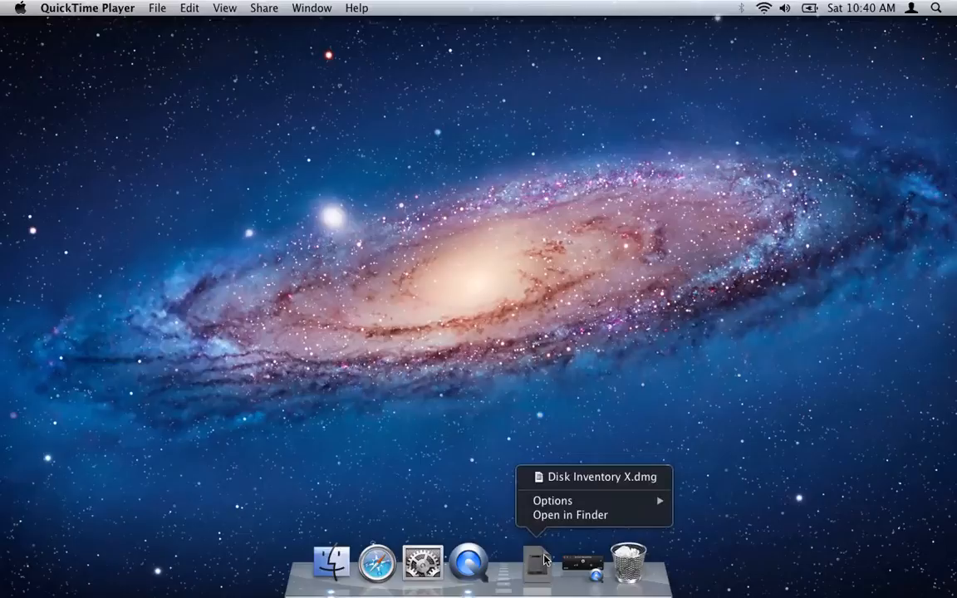
mouse_move(594, 476)
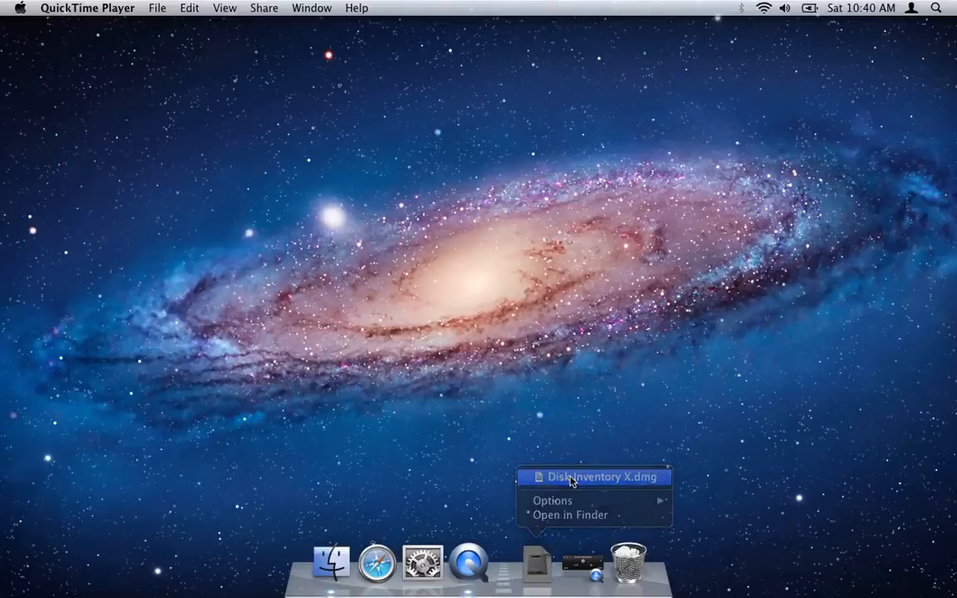
Step: Mount Disk Inventory X.dmg, raise its window, and select the Disk Inventory X app
click(601, 477)
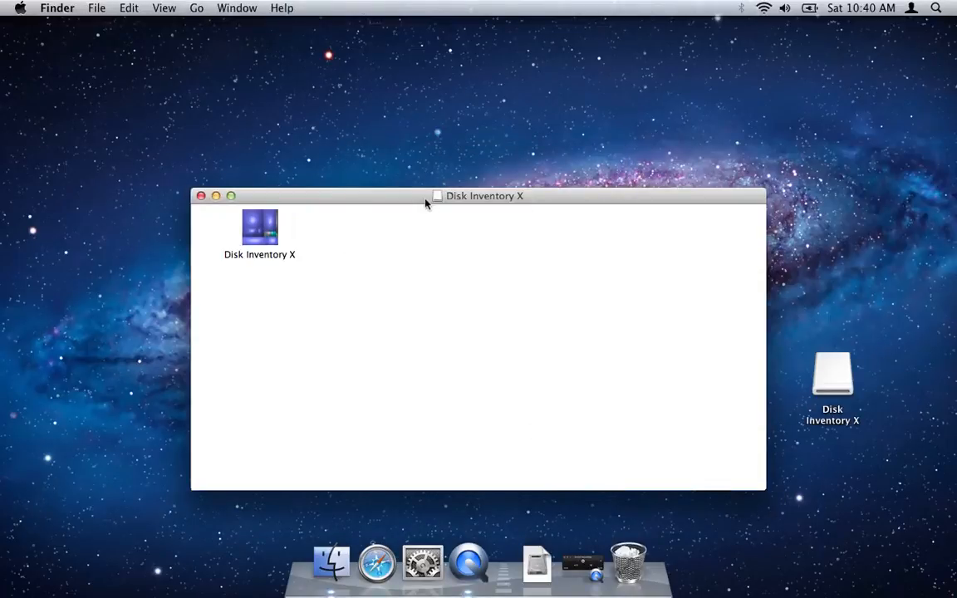
drag(478, 196, 478, 136)
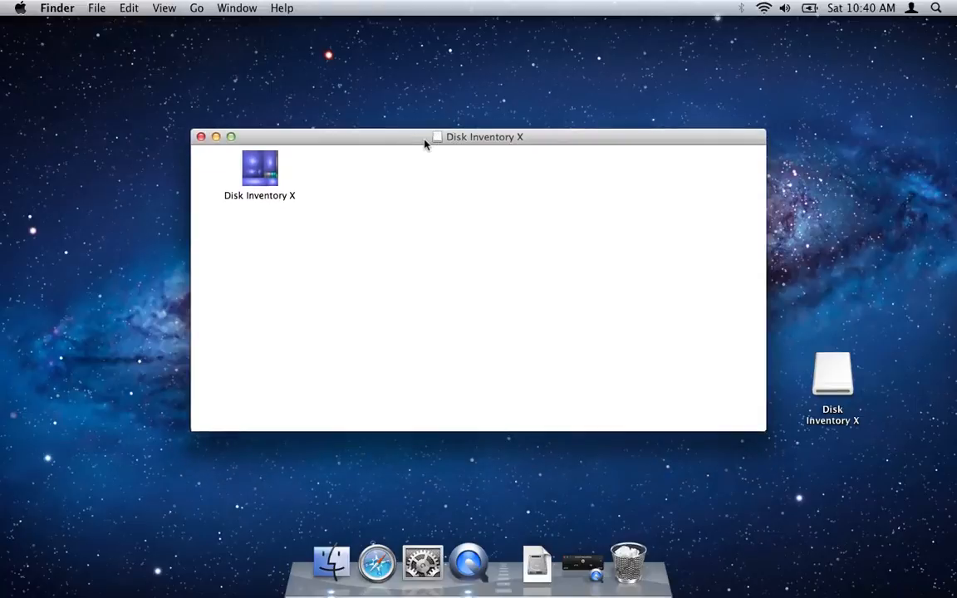
mouse_move(325, 154)
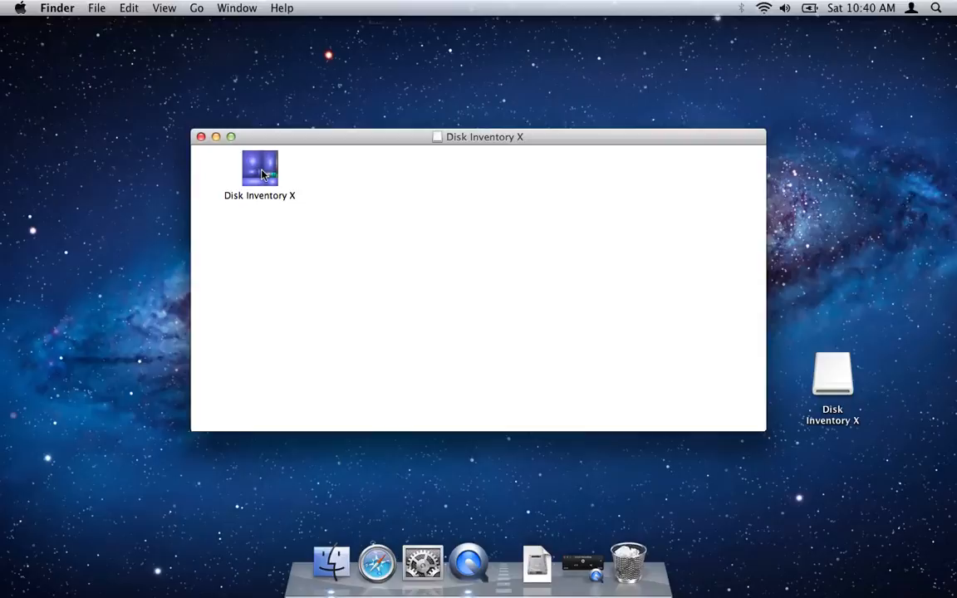
drag(259, 168, 382, 182)
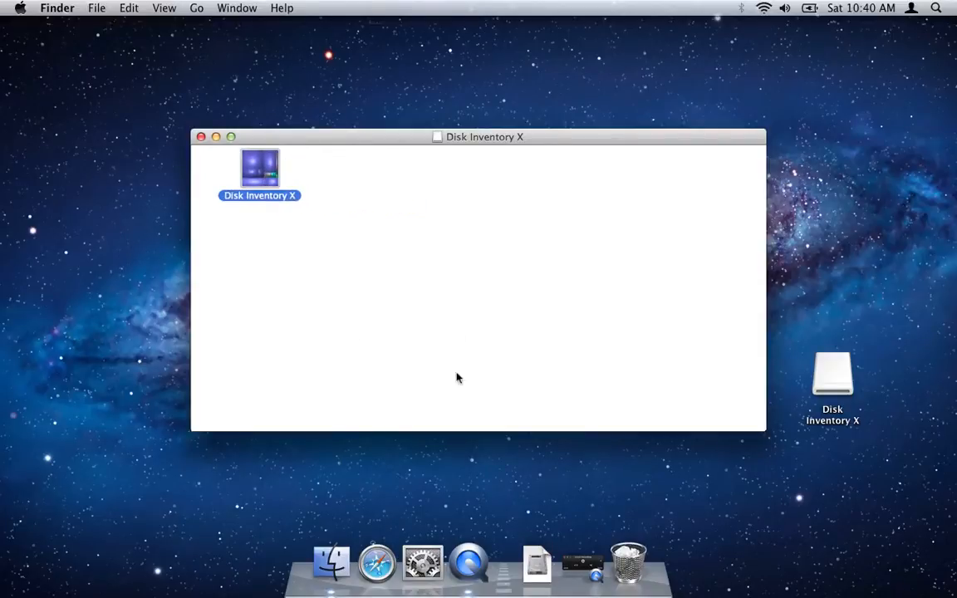
mouse_move(259, 208)
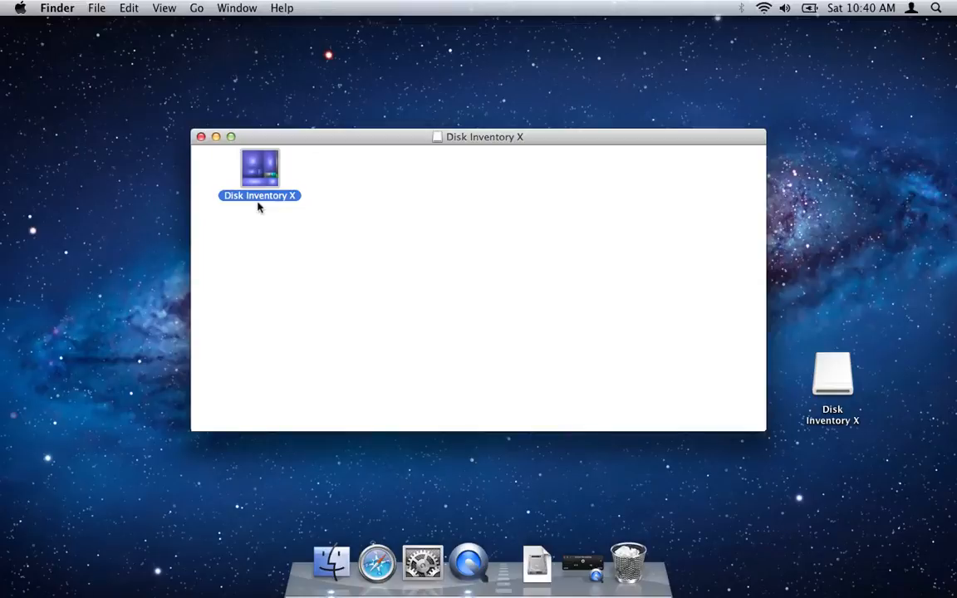
mouse_move(321, 482)
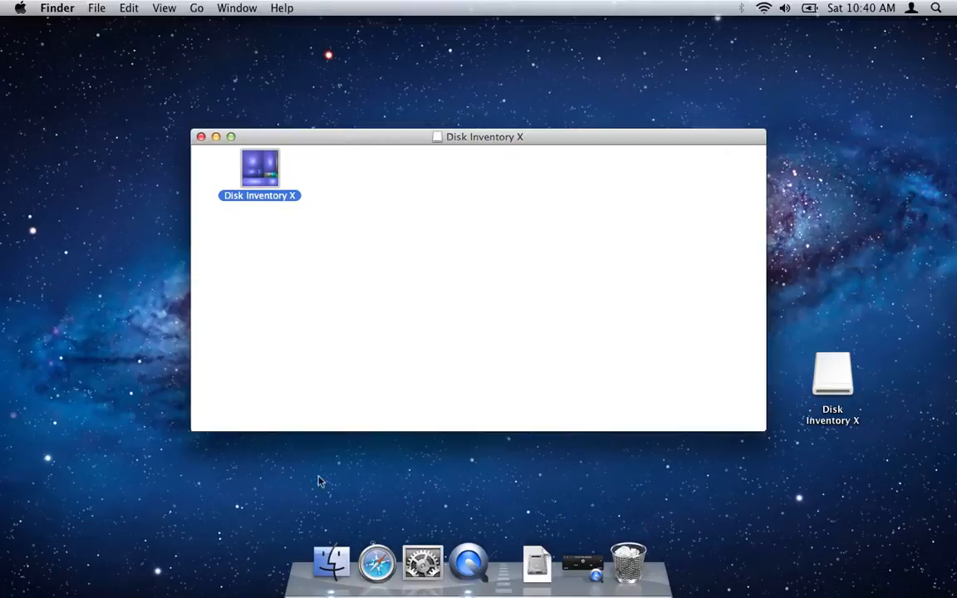
Step: Open a new Finder window showing All My Files and move it to the right
click(97, 8)
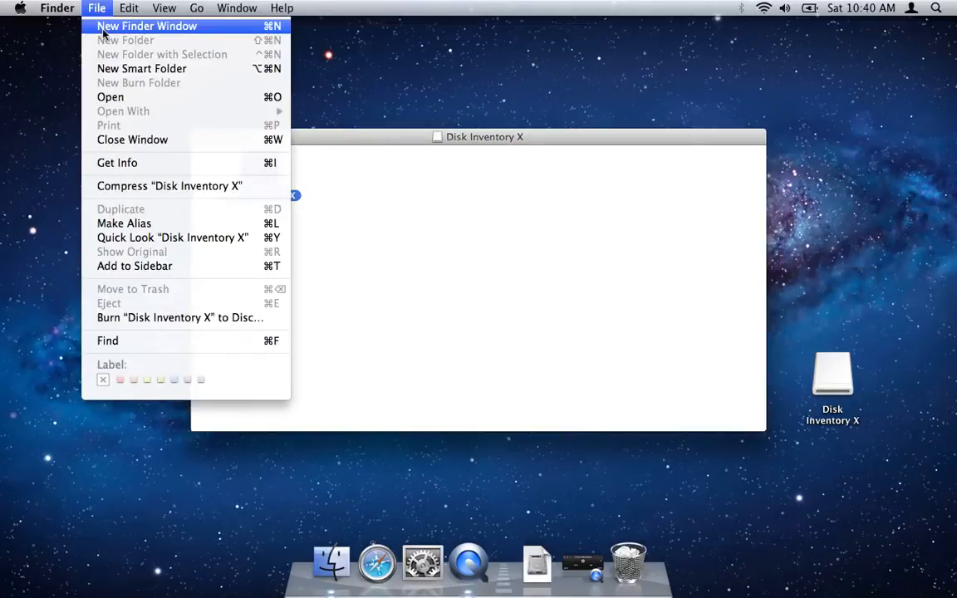
click(147, 26)
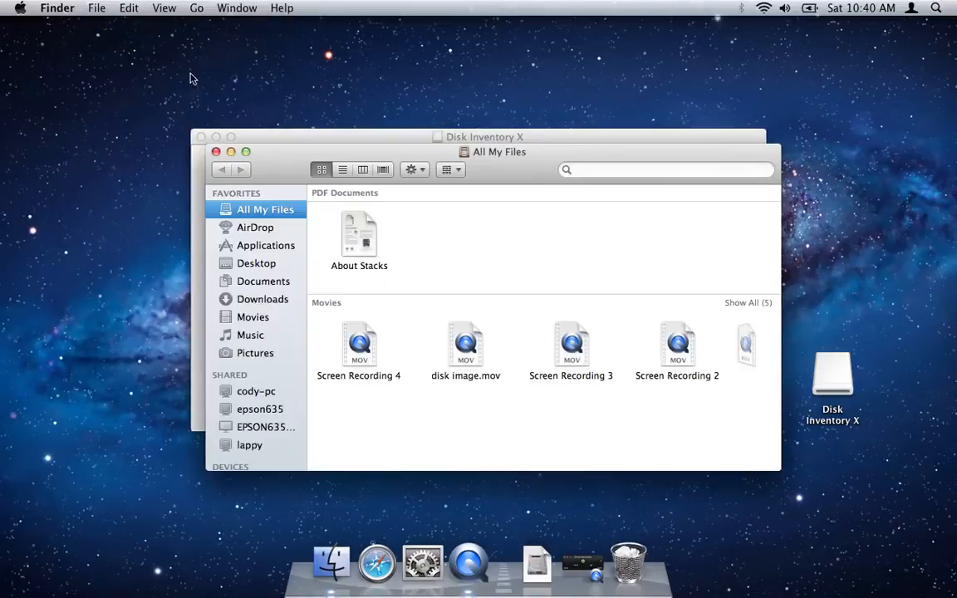
drag(484, 137, 646, 119)
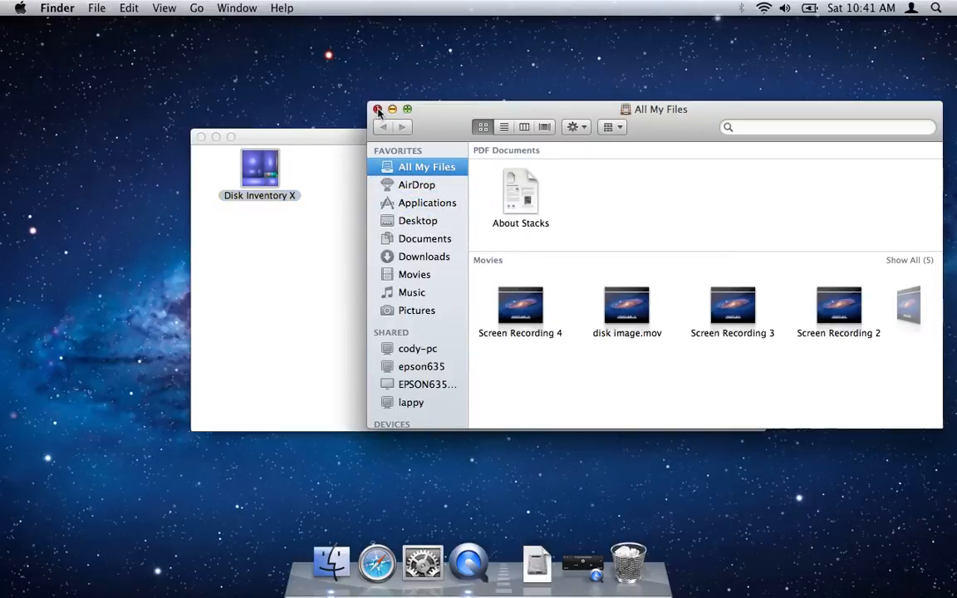
Step: Close All My Files, then shrink the Disk Inventory X window and shift it right
click(378, 109)
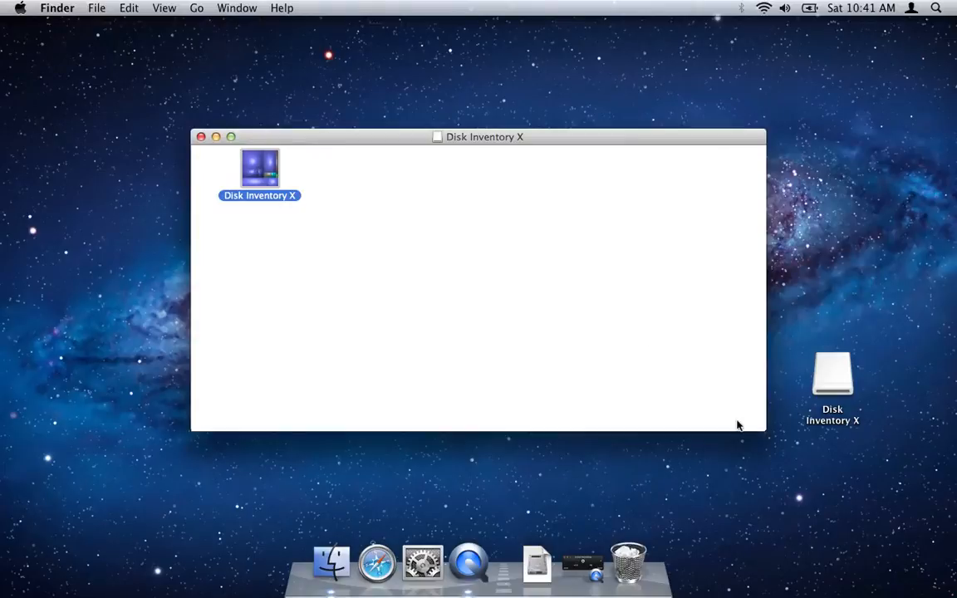
drag(762, 429, 607, 391)
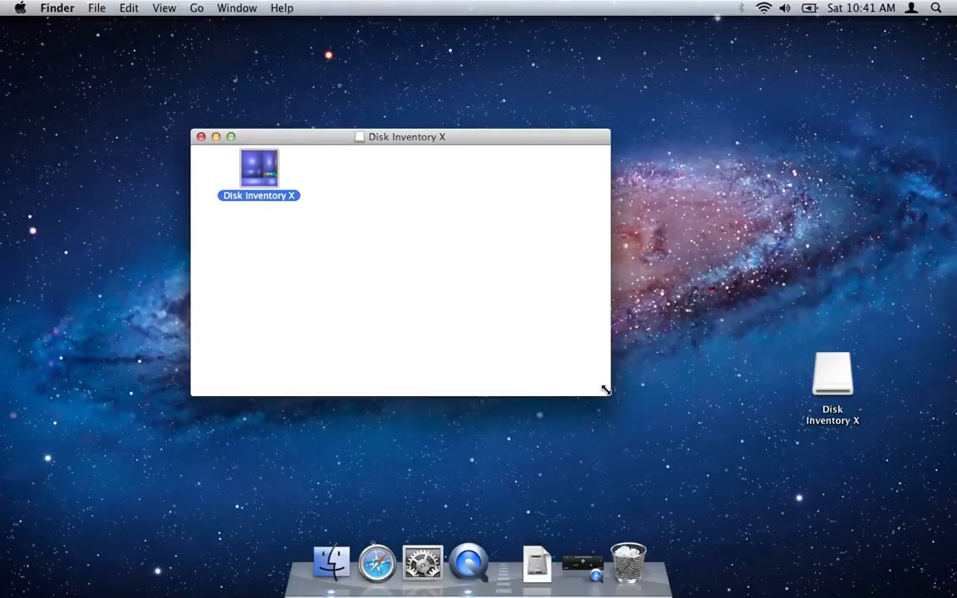
mouse_move(584, 139)
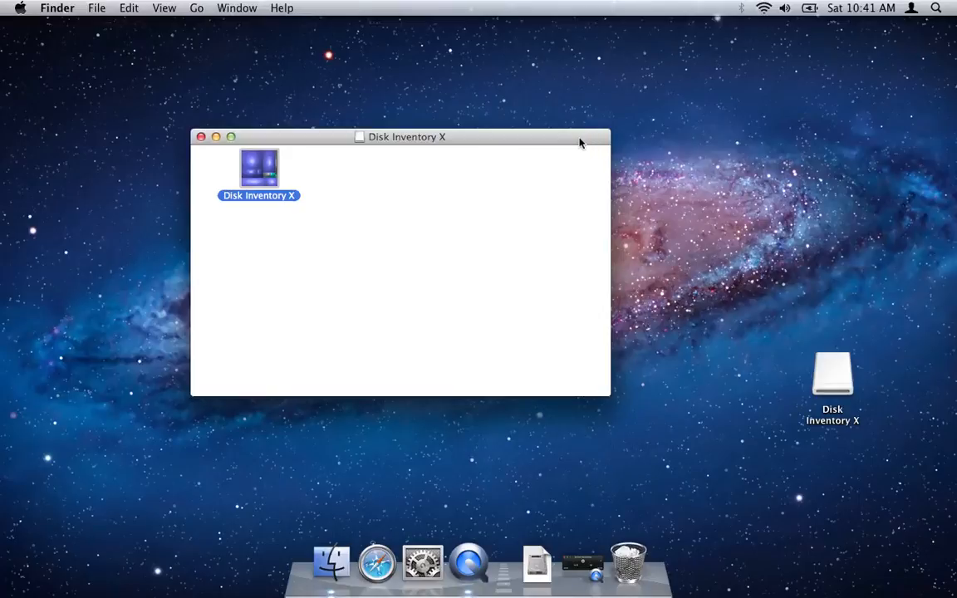
mouse_move(453, 148)
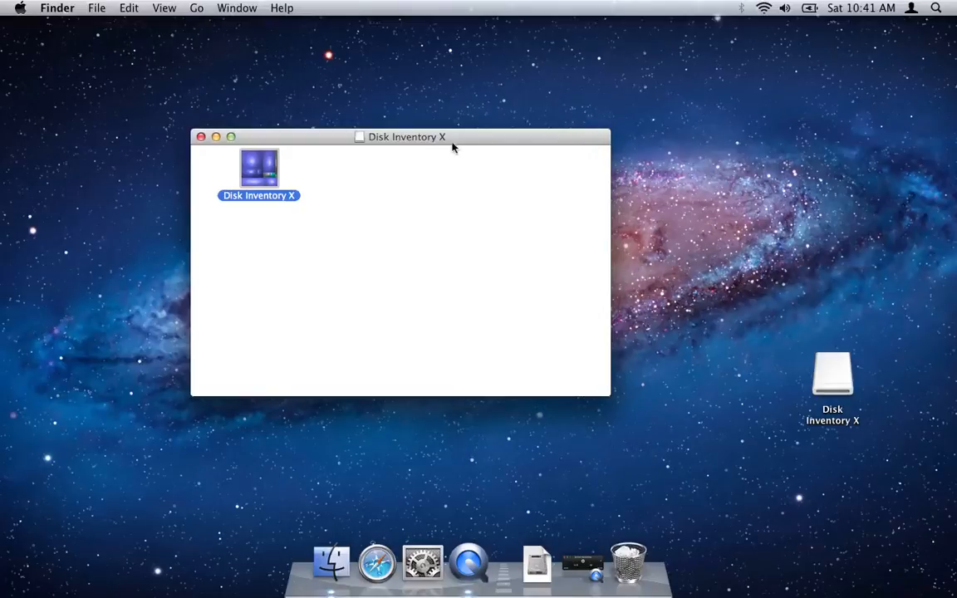
mouse_move(339, 236)
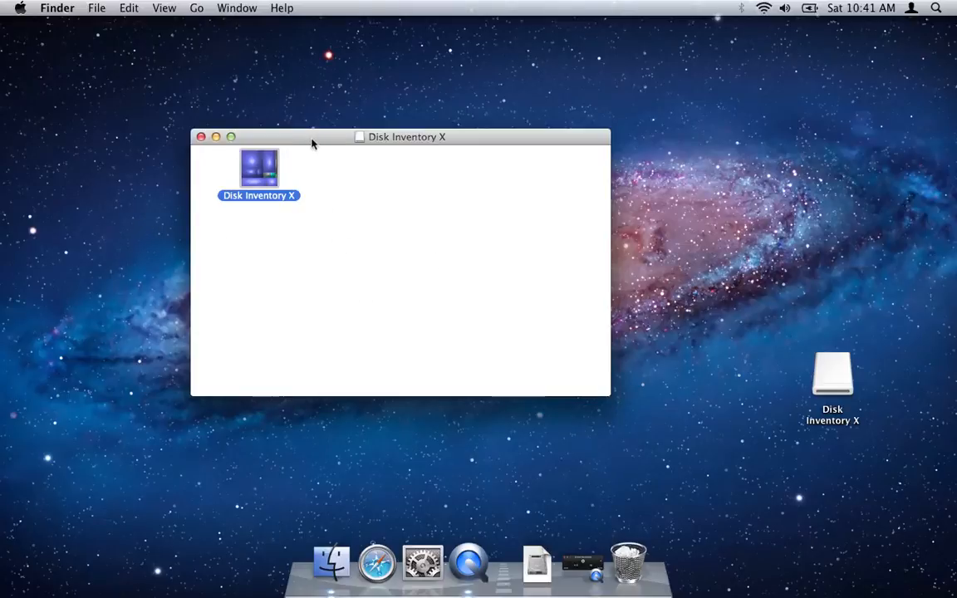
drag(312, 137, 383, 136)
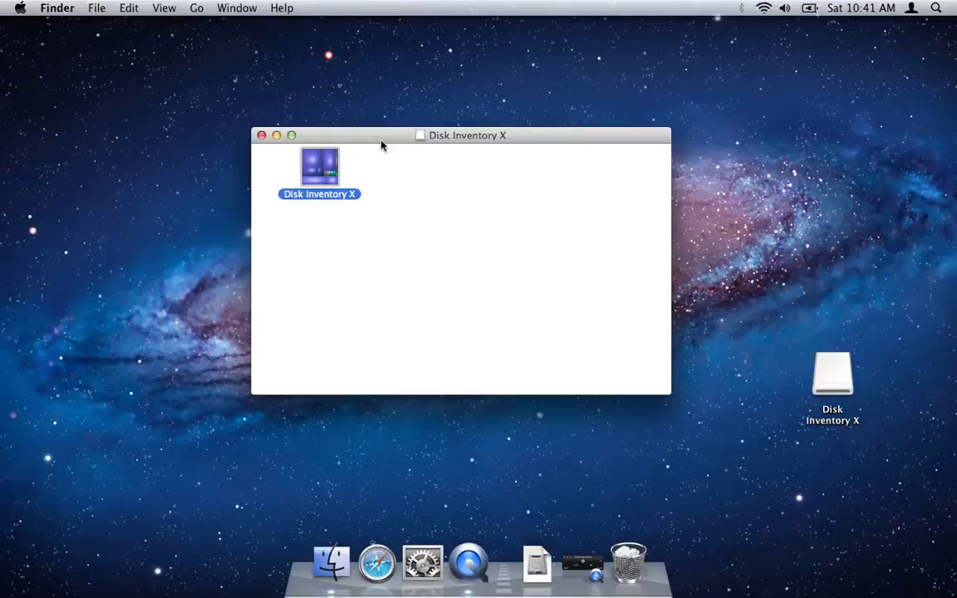
mouse_move(284, 250)
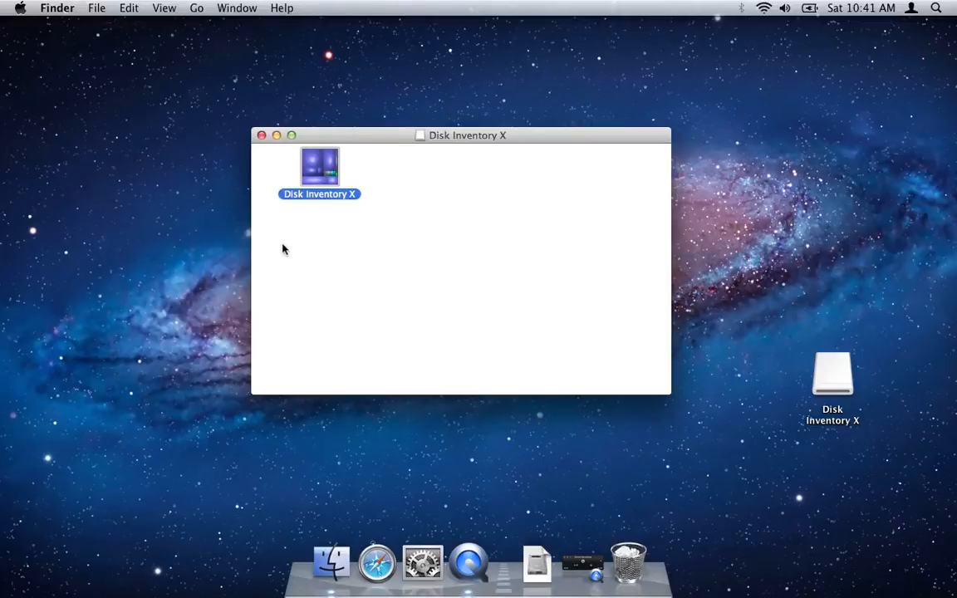
mouse_move(313, 246)
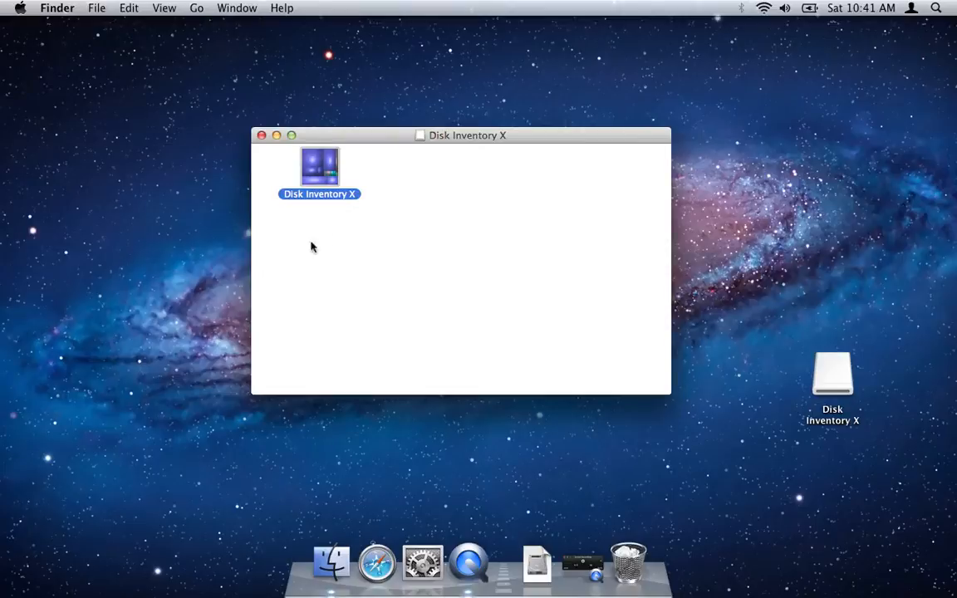
mouse_move(348, 239)
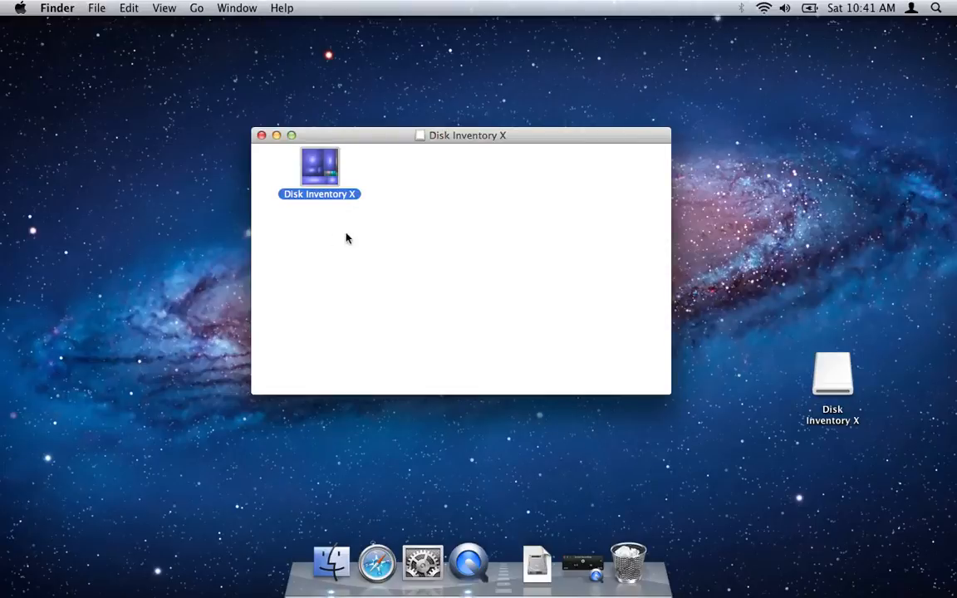
Step: Show the toolbar and sidebar in the Disk Inventory X window from the View menu
click(163, 8)
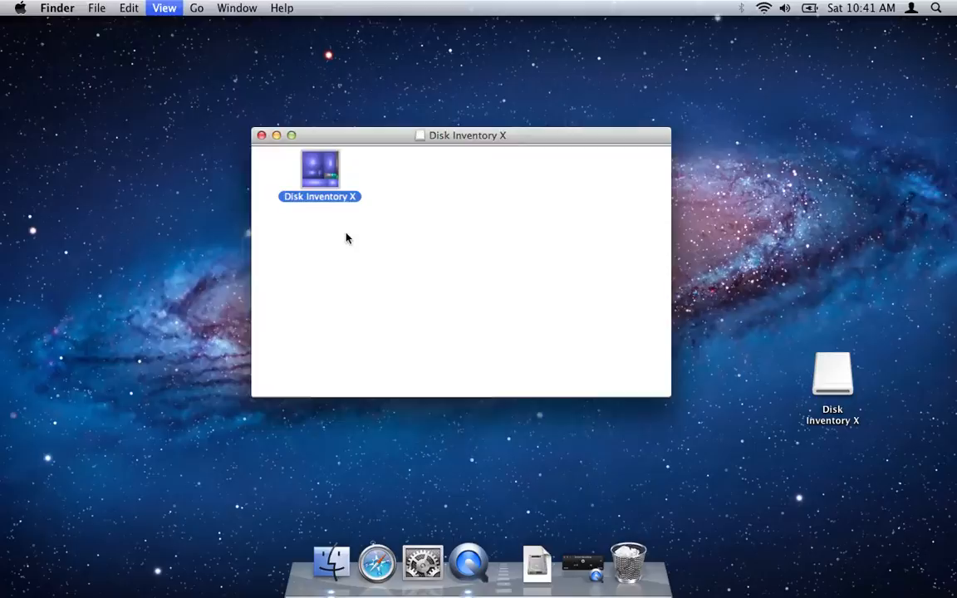
click(164, 7)
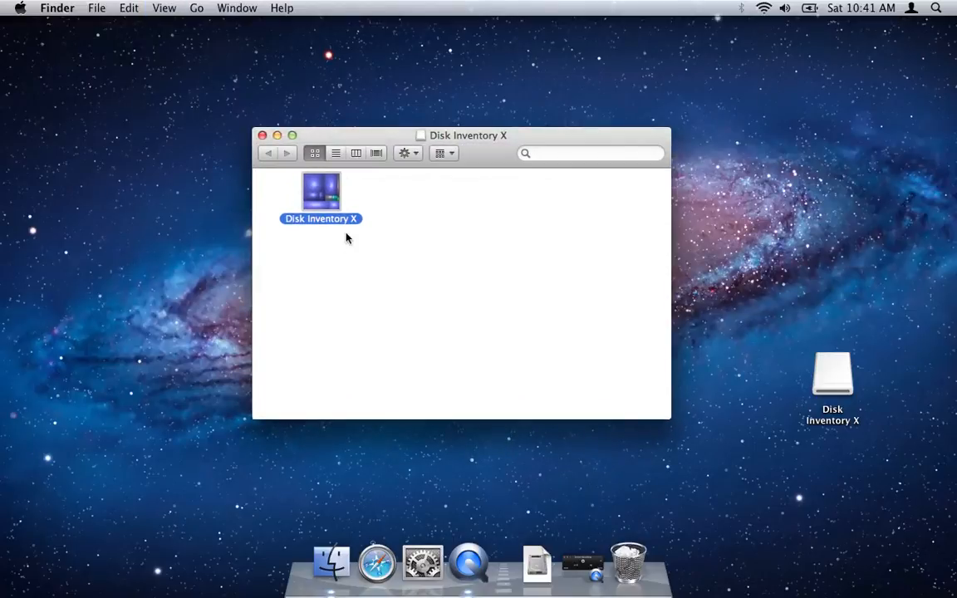
mouse_move(260, 285)
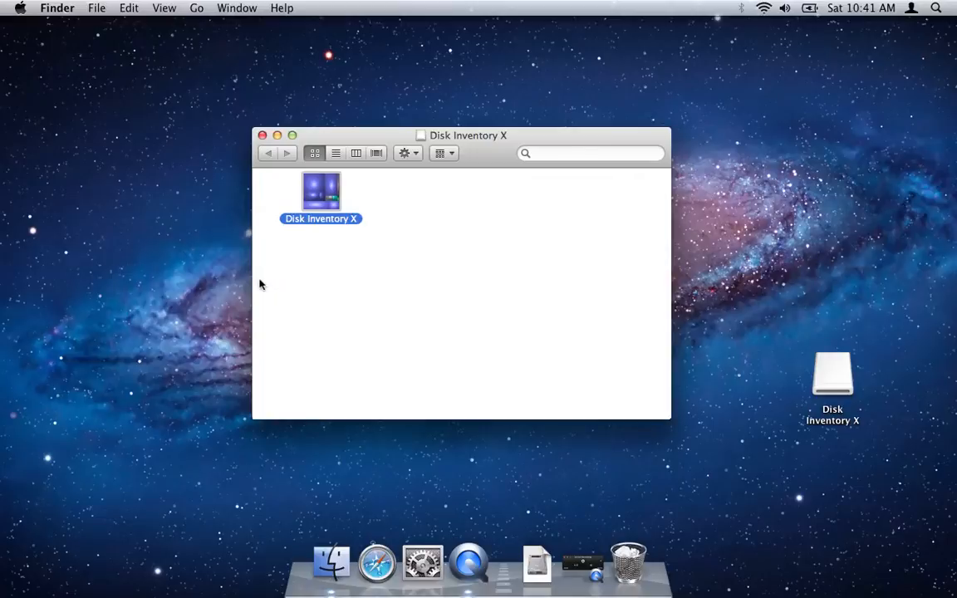
mouse_move(255, 279)
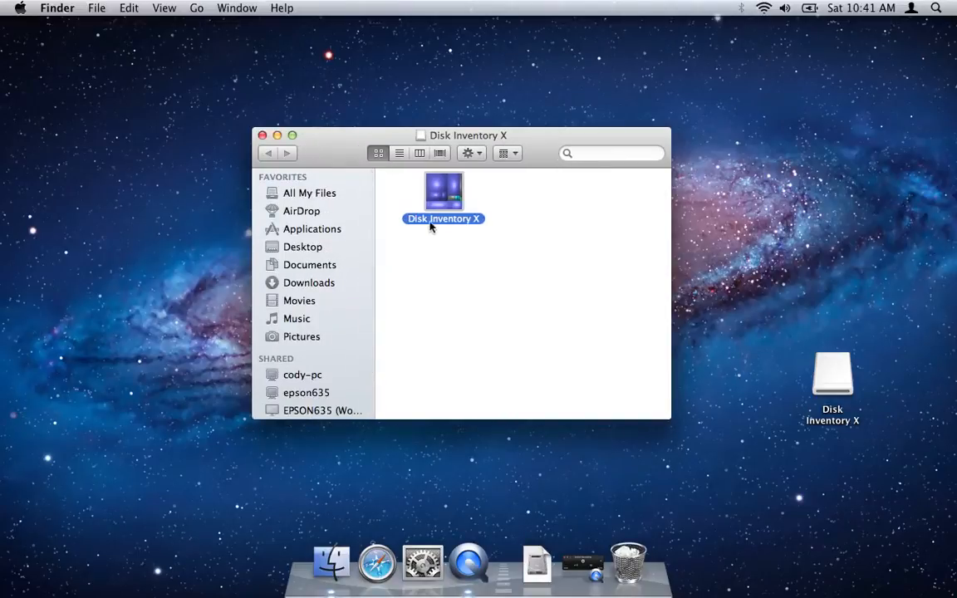
Step: Drag Disk Inventory X onto the Applications sidebar item, replacing the existing copy
drag(444, 193, 432, 204)
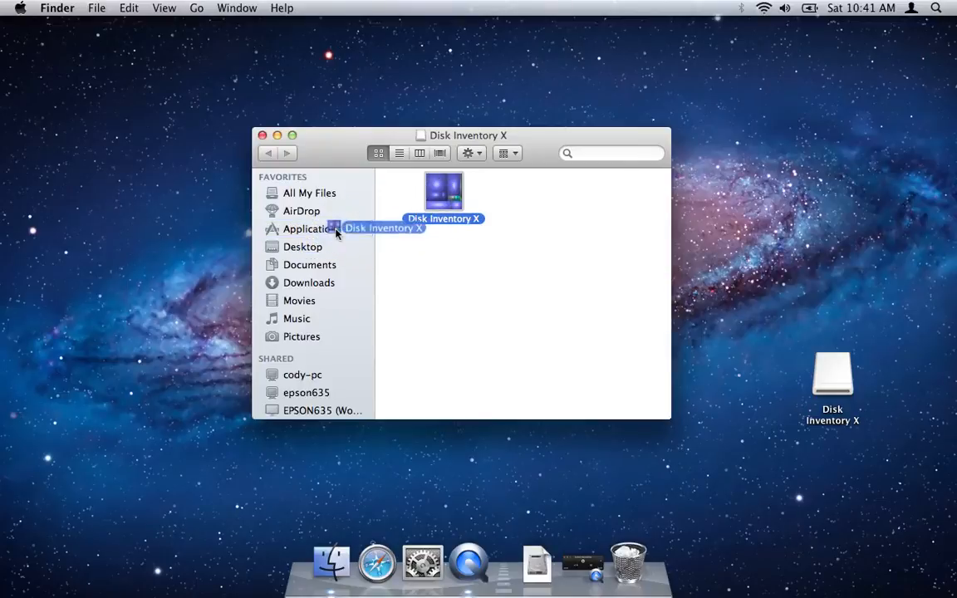
drag(444, 191, 311, 229)
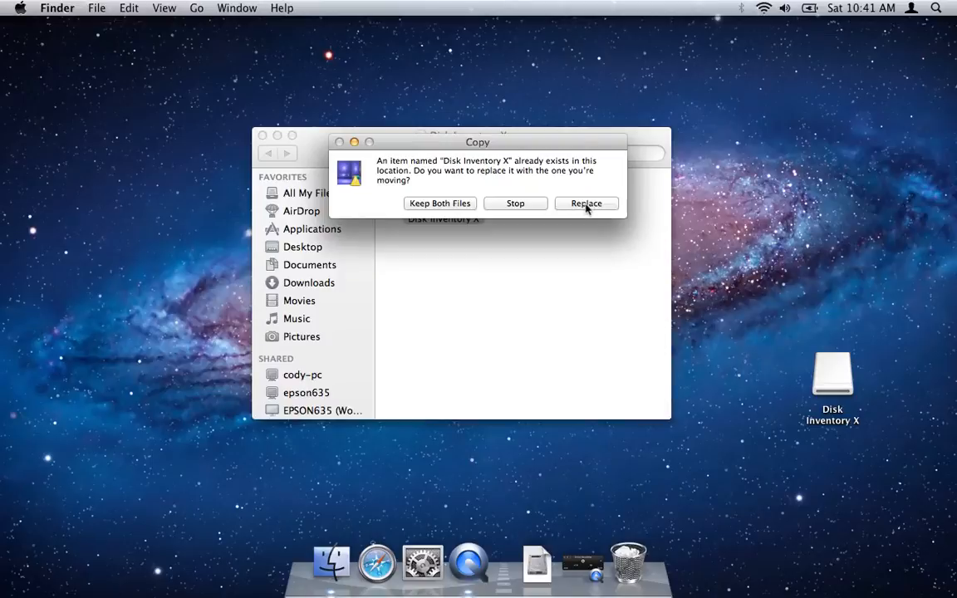
click(586, 203)
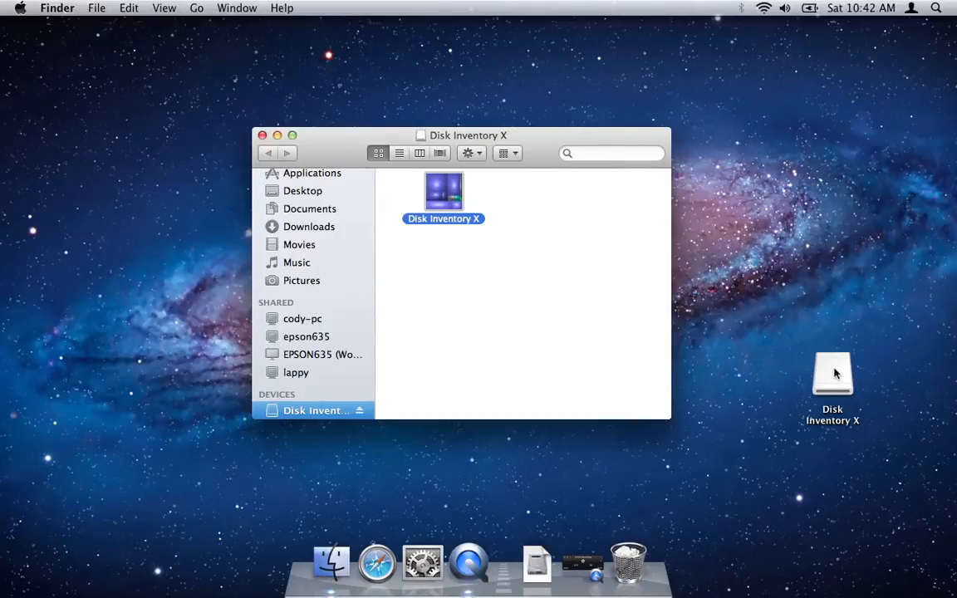
drag(833, 372, 666, 509)
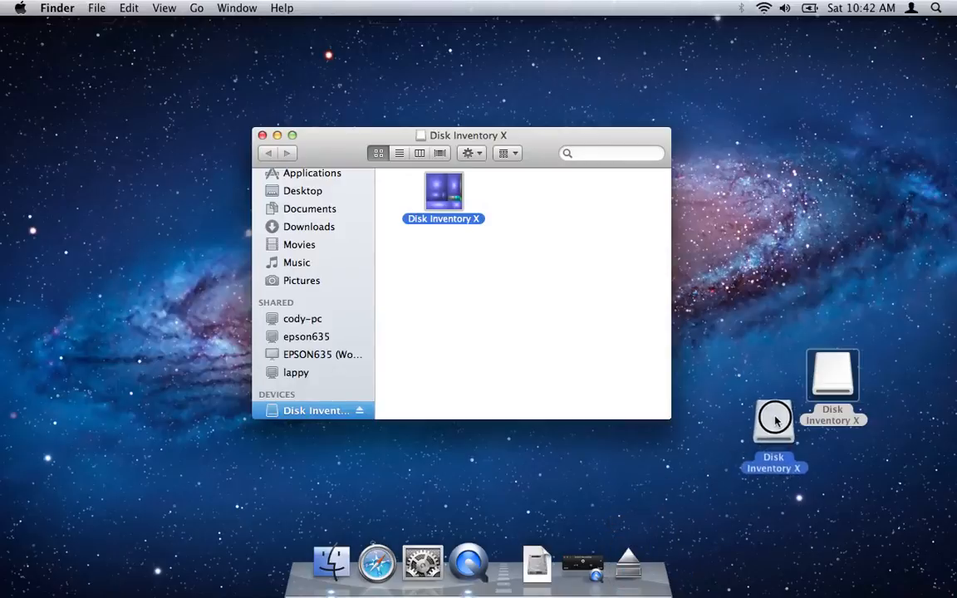
drag(773, 420, 628, 561)
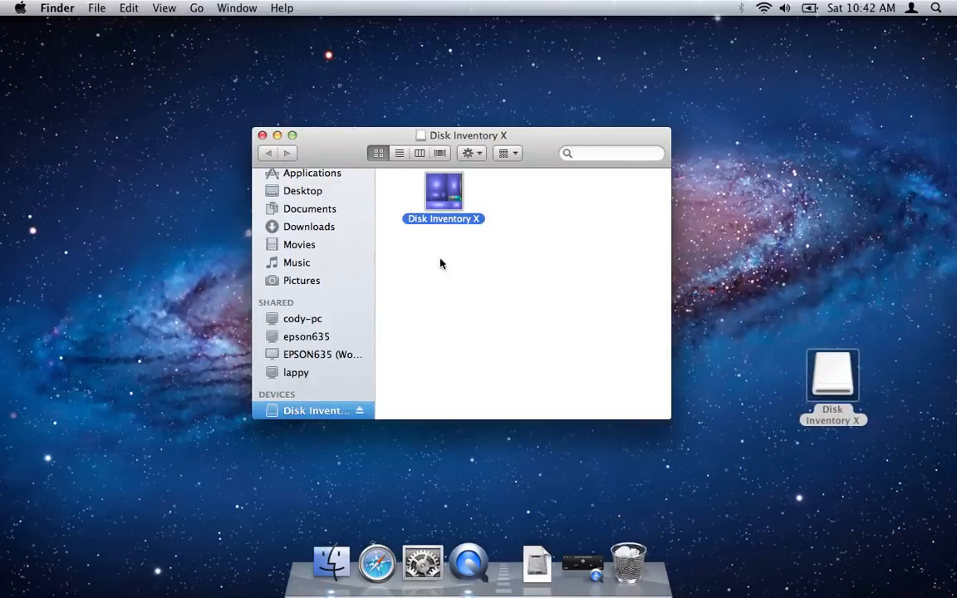
mouse_move(393, 248)
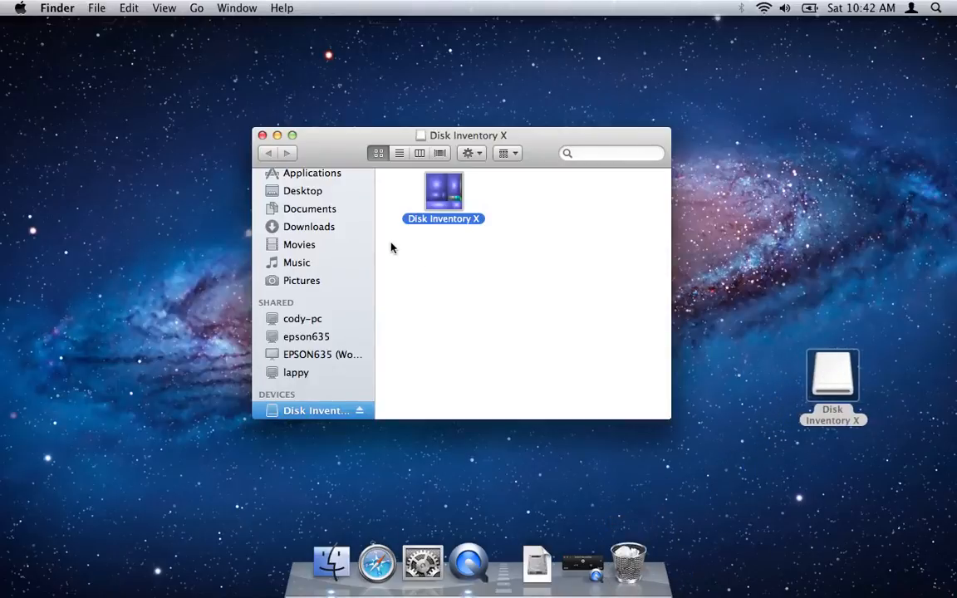
mouse_move(374, 240)
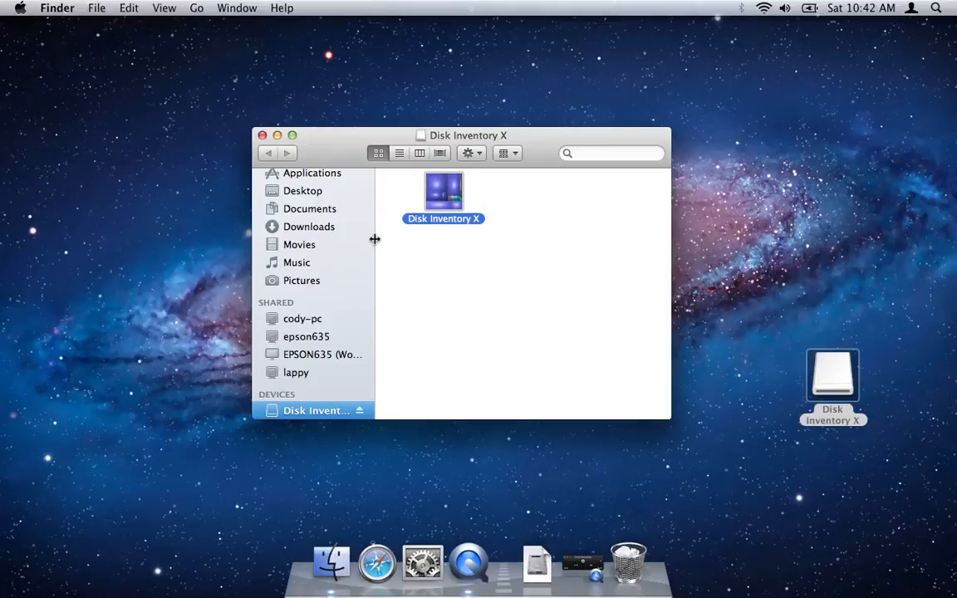
mouse_move(478, 216)
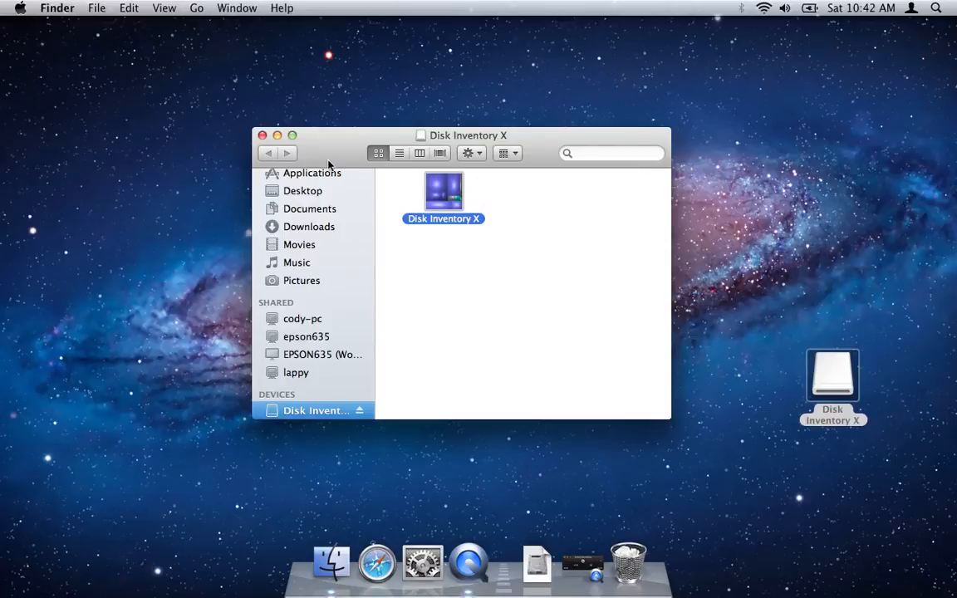
Step: Close the Disk Inventory X window and reopen it from the desktop volume icon
click(263, 135)
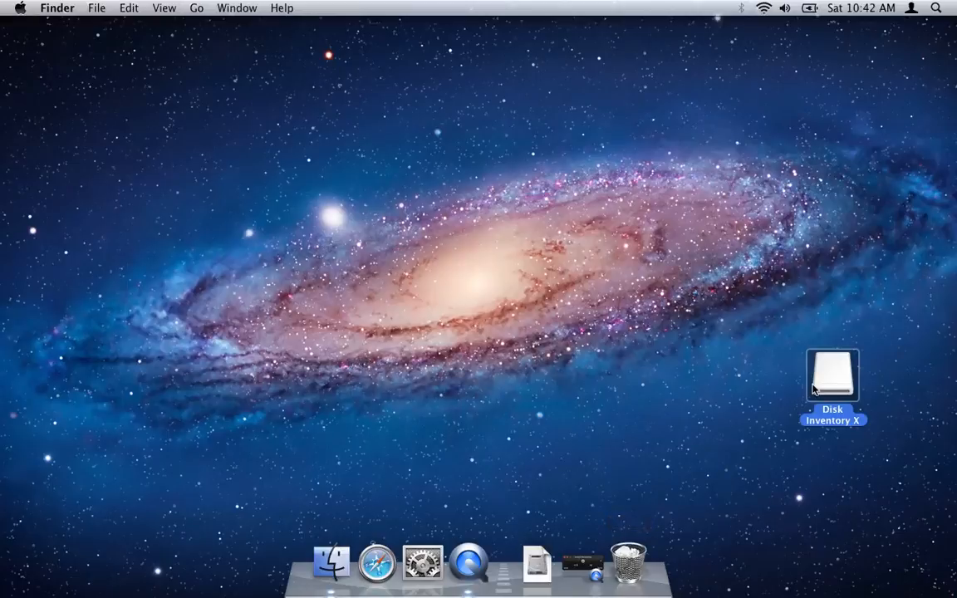
double_click(832, 374)
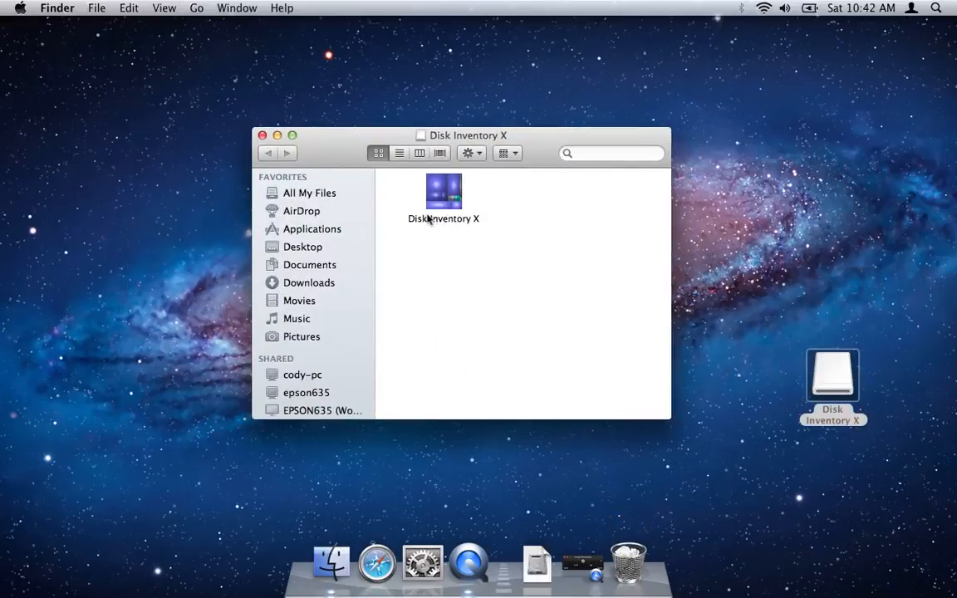
mouse_move(376, 228)
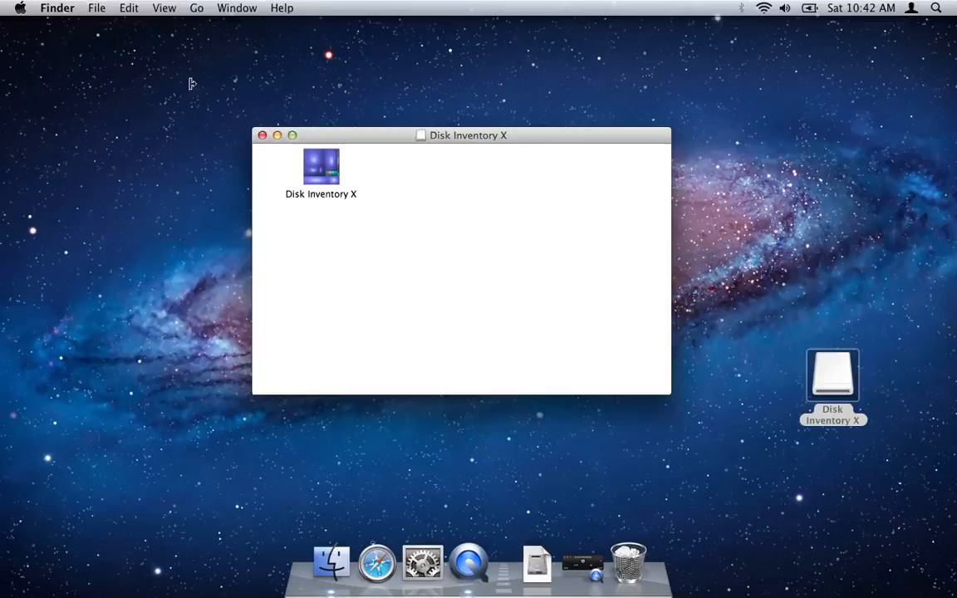
Step: Turn on View > Show Path Bar and right-click Disk Inventory X in it for Eject
click(163, 8)
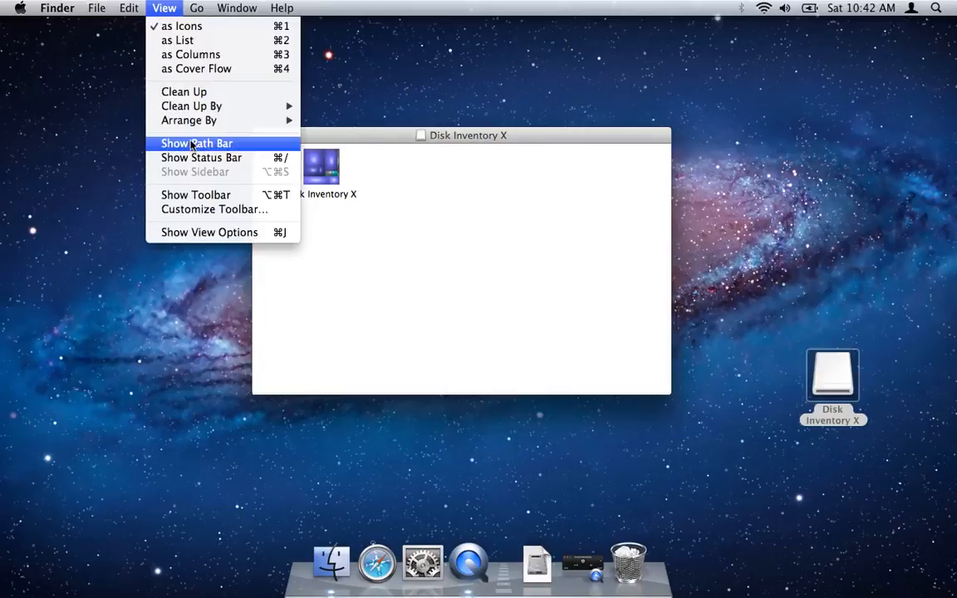
click(201, 158)
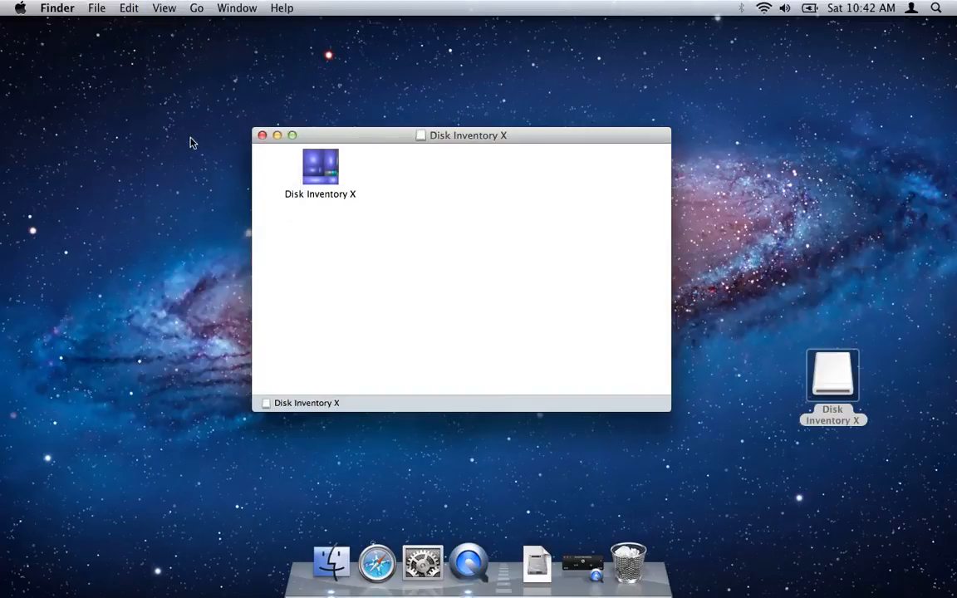
mouse_move(303, 407)
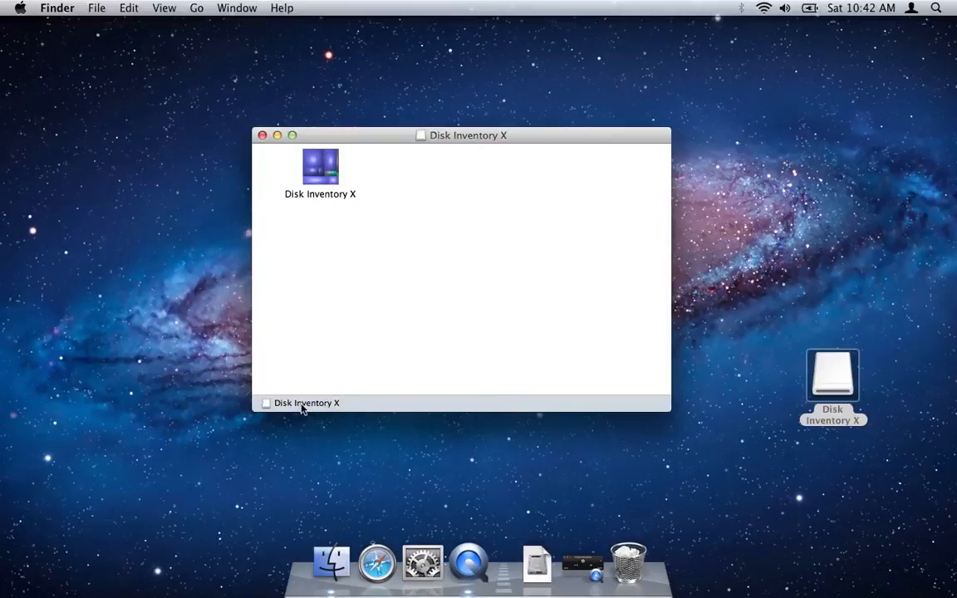
right_click(306, 403)
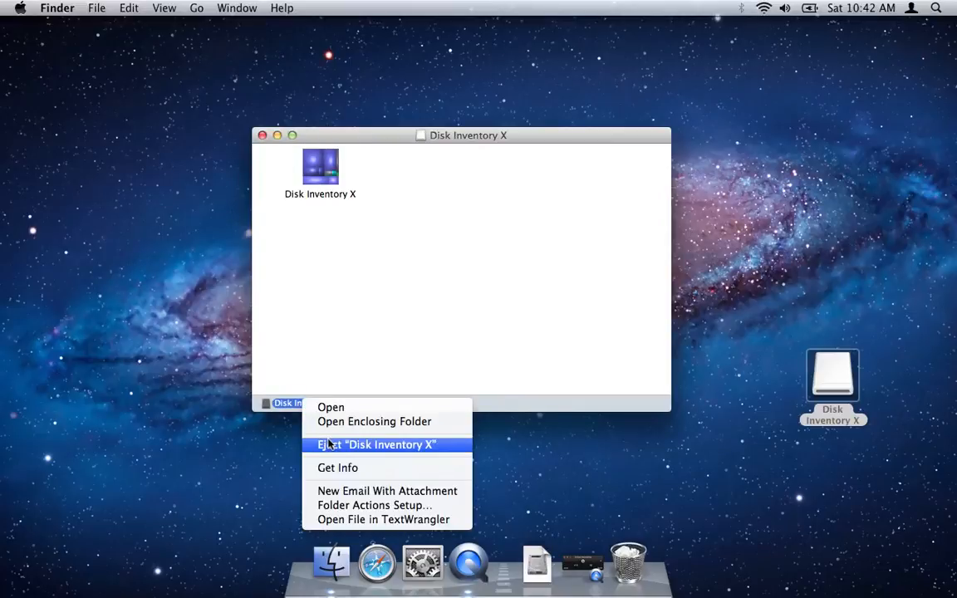